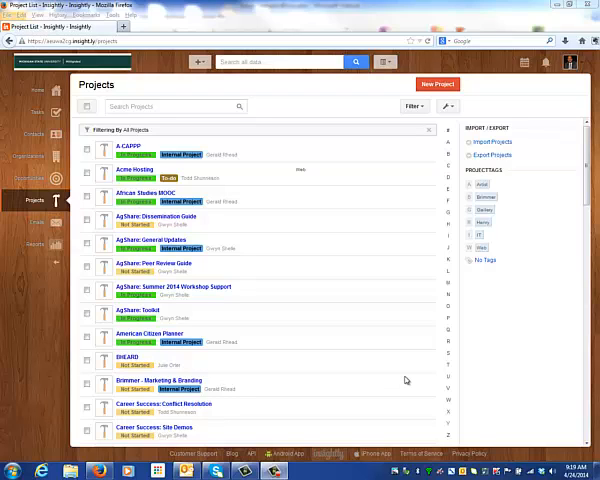
mouse_move(338, 336)
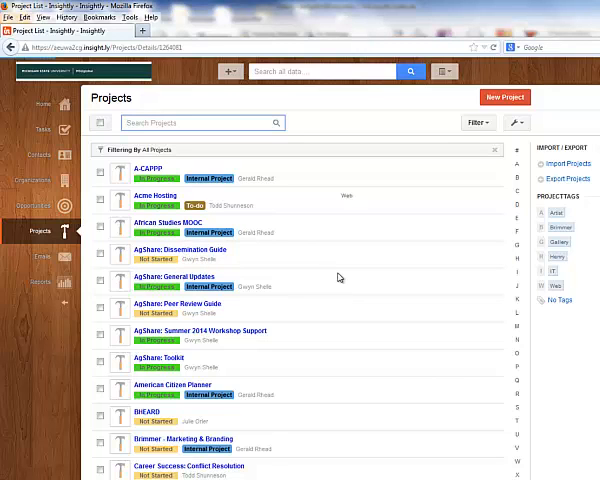
- Open the AgShare: Dissemination Guide project's About page from the Projects list
left_click(176, 250)
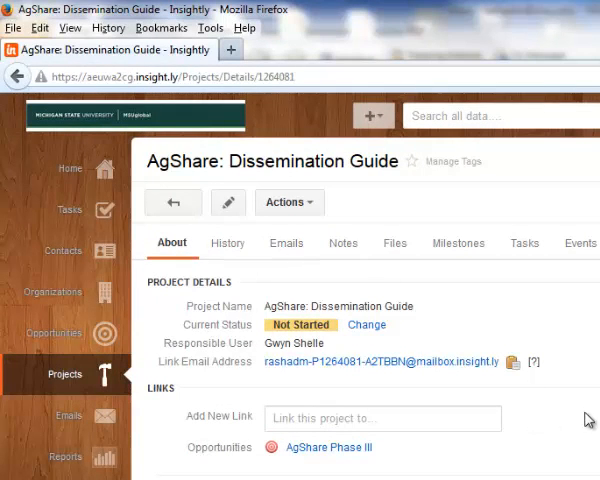
mouse_move(278, 292)
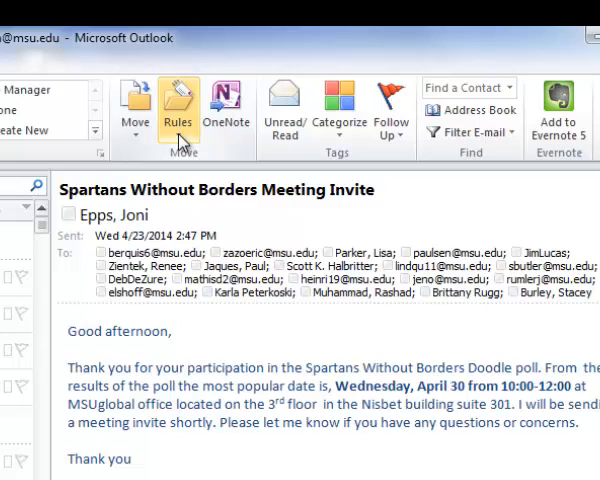
- Open the Rules and Alerts manager from the Home ribbon's Rules menu
left_click(178, 108)
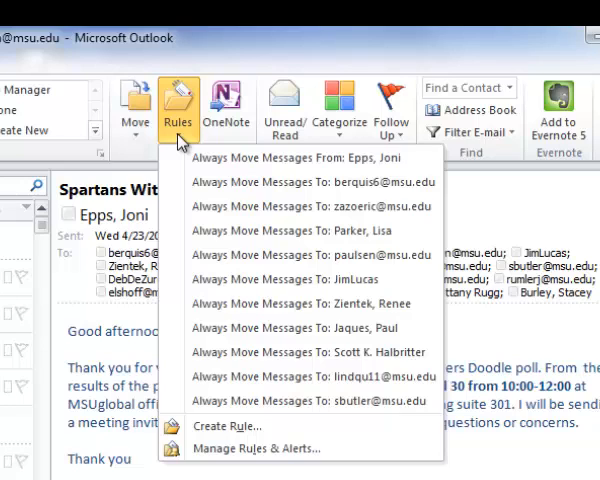
mouse_move(184, 148)
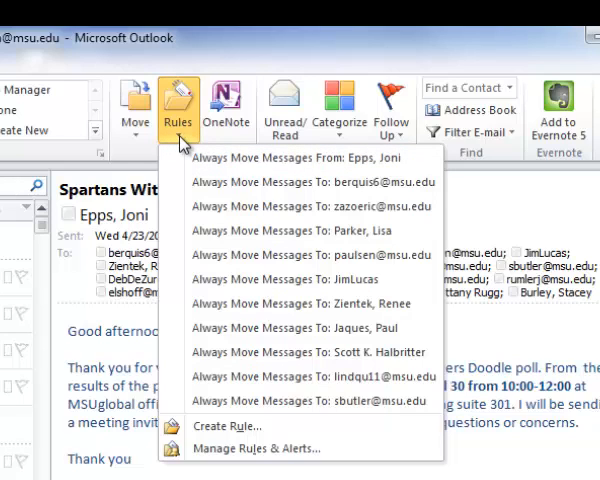
mouse_move(228, 426)
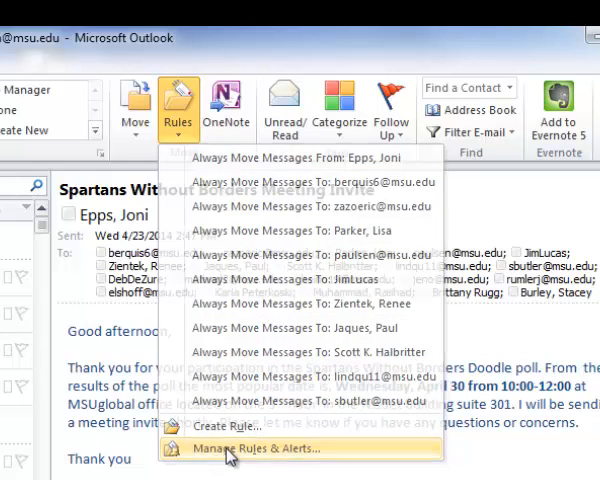
left_click(244, 448)
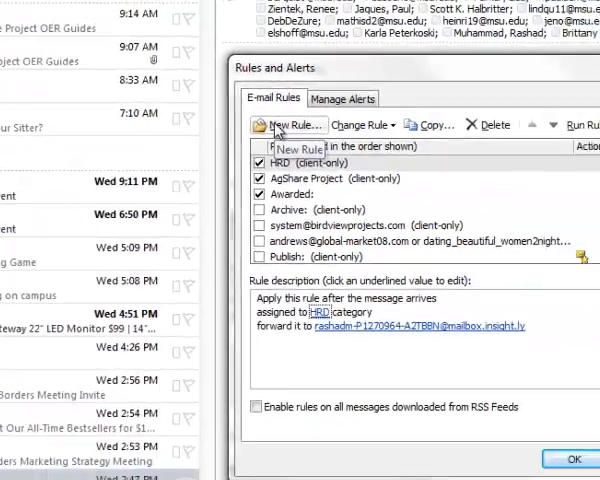
- Create a new rule for received messages with the assigned-to-category condition checked
left_click(292, 124)
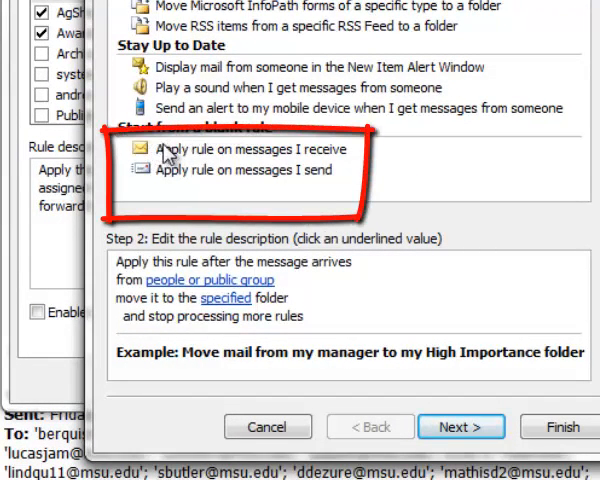
left_click(246, 148)
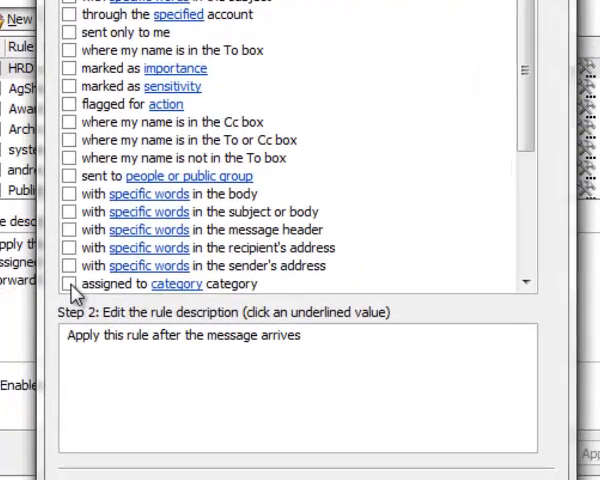
left_click(70, 284)
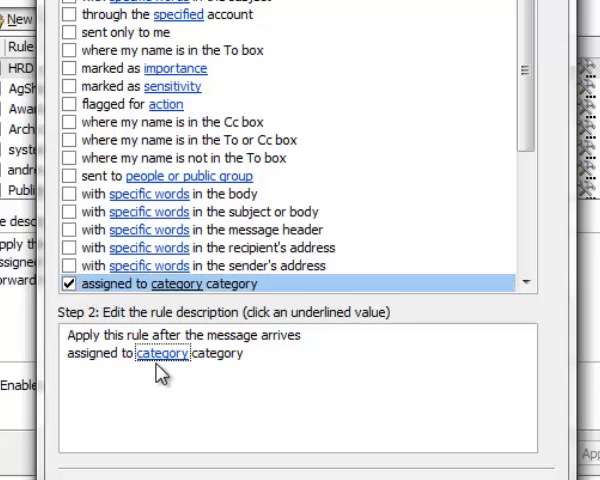
mouse_move(136, 372)
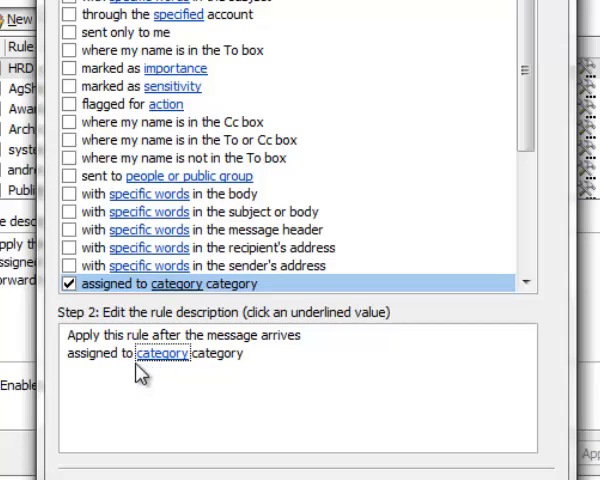
mouse_move(158, 364)
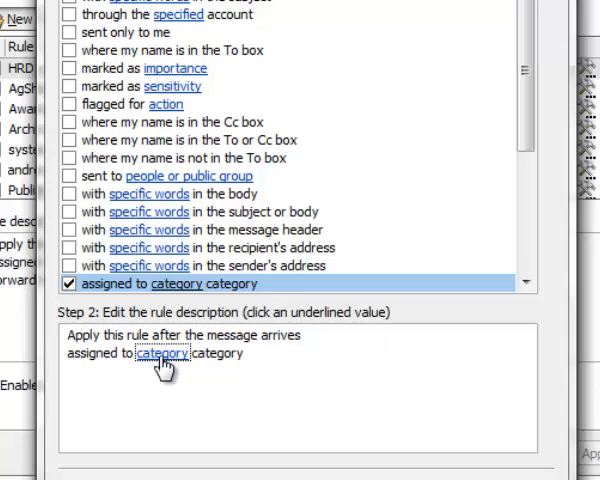
mouse_move(170, 348)
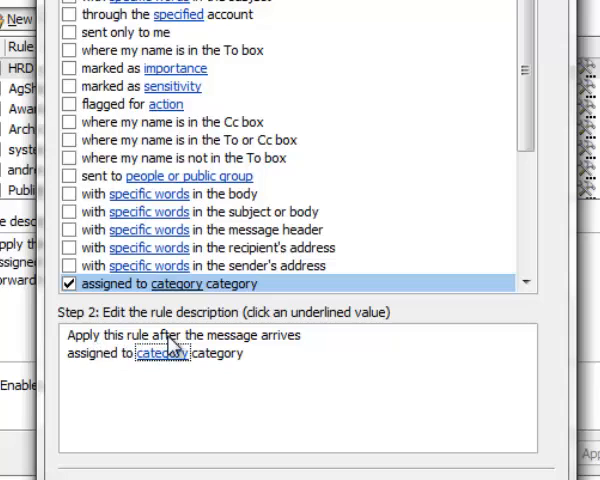
mouse_move(136, 376)
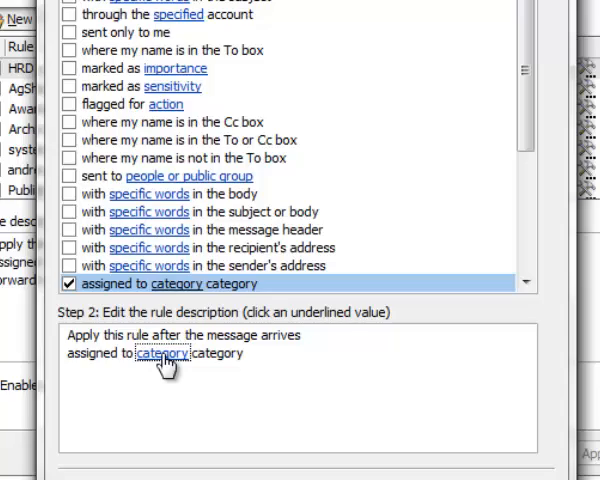
- Create a new 'AgShare Dissemination Guide' category and set it as the rule's condition category
left_click(160, 352)
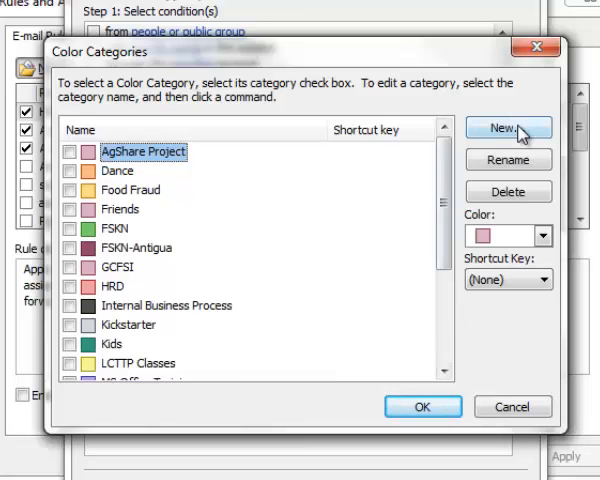
left_click(508, 128)
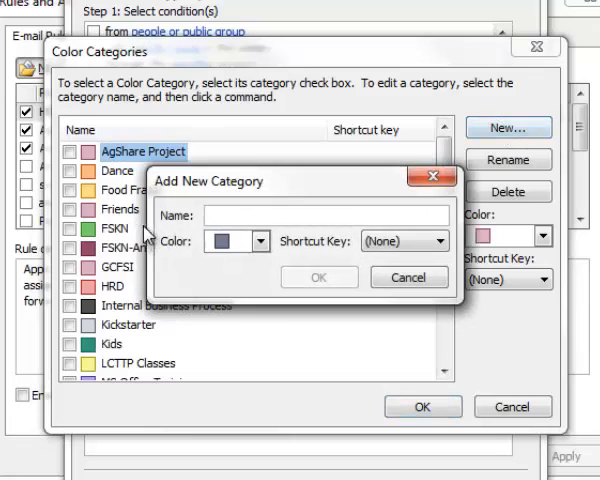
type("A")
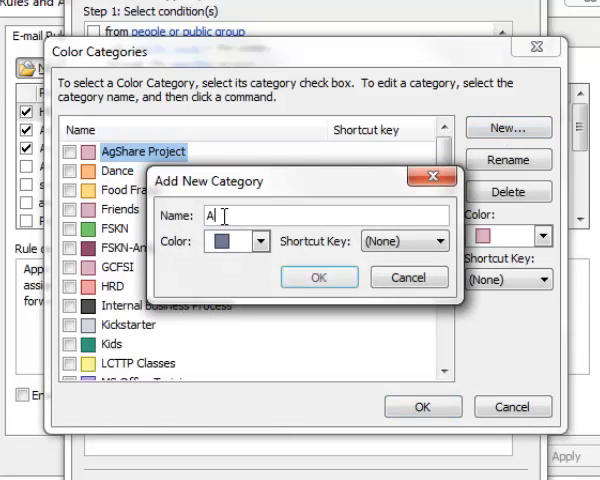
type("gShare")
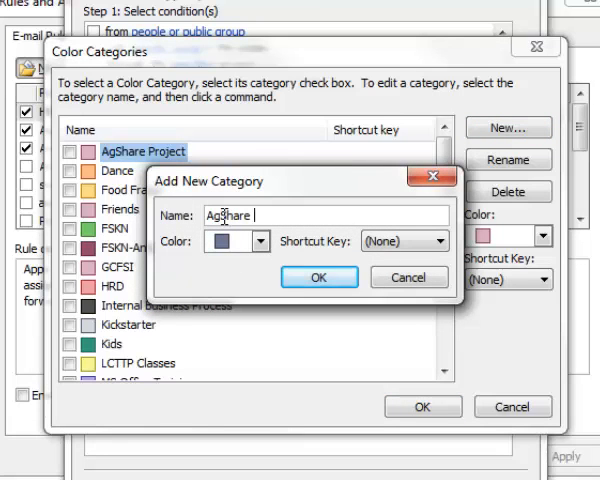
type("Diss")
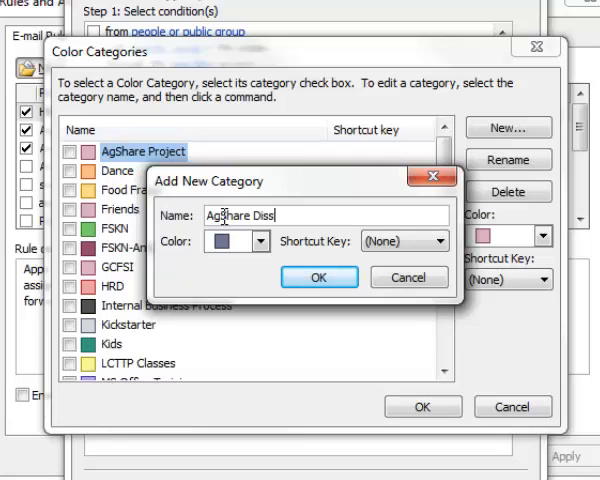
type("em")
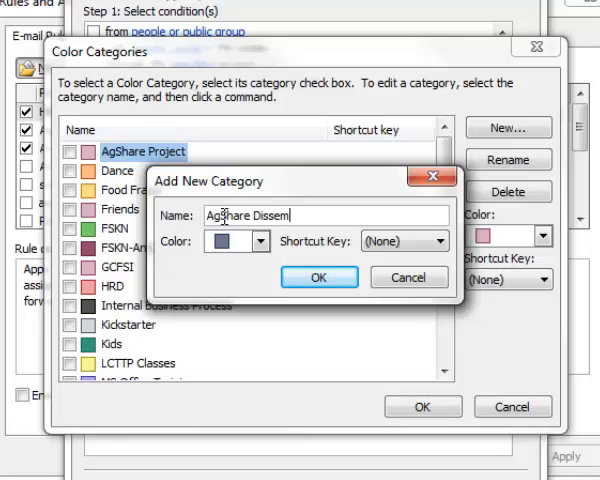
type("nation")
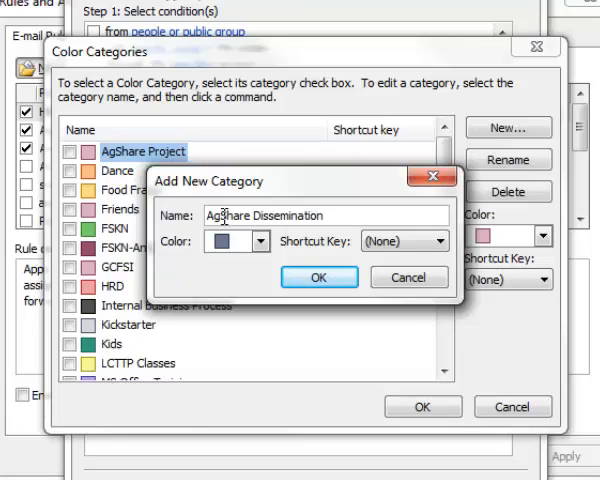
type("Guide")
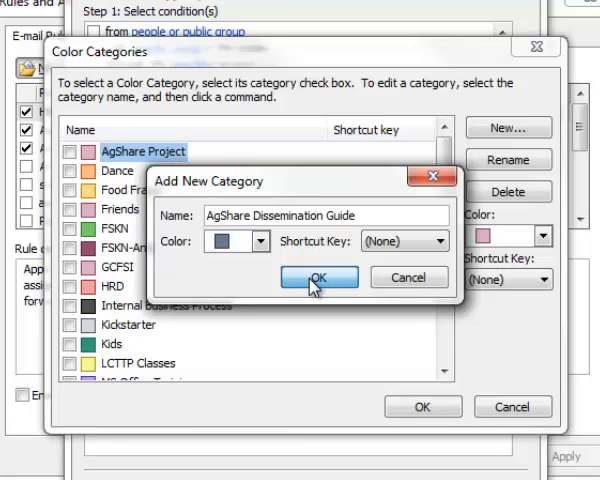
left_click(318, 276)
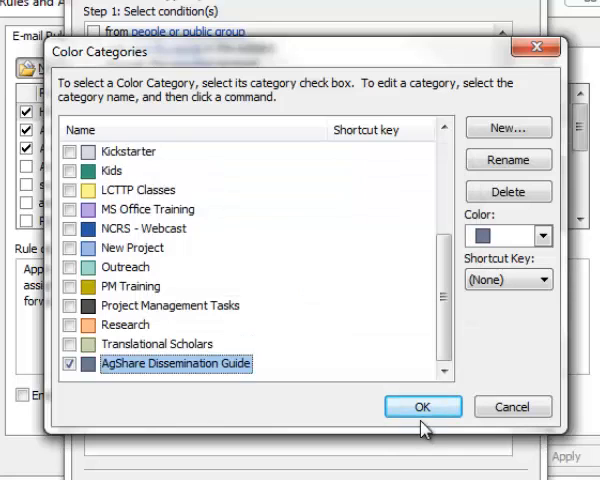
left_click(76, 364)
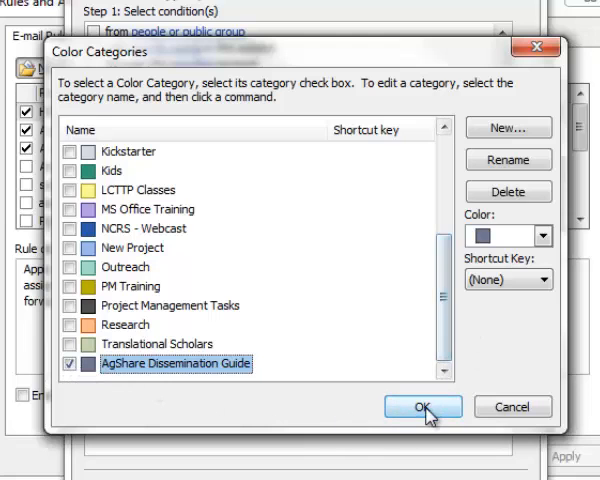
left_click(422, 406)
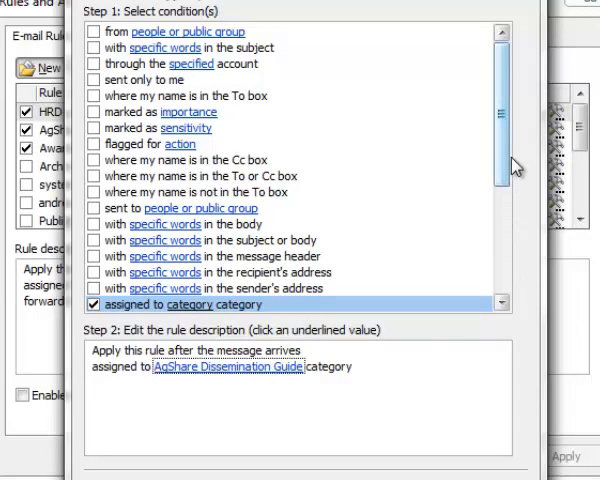
- Add the 'forward it to people or public group' action to the rule
left_click(388, 448)
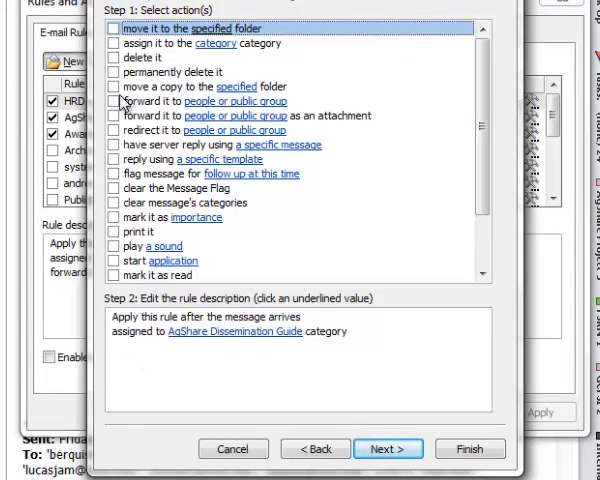
mouse_move(250, 116)
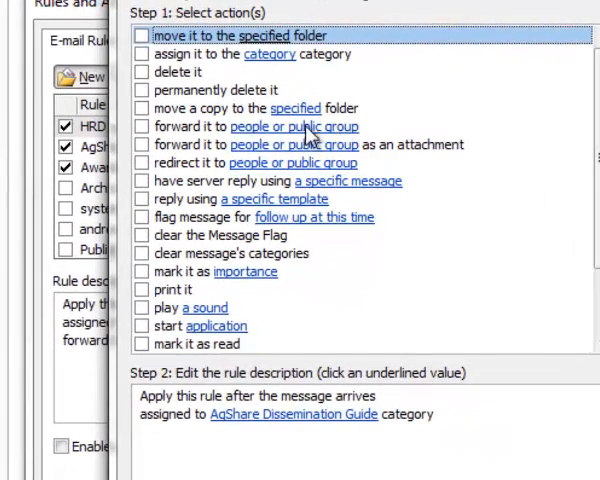
left_click(142, 126)
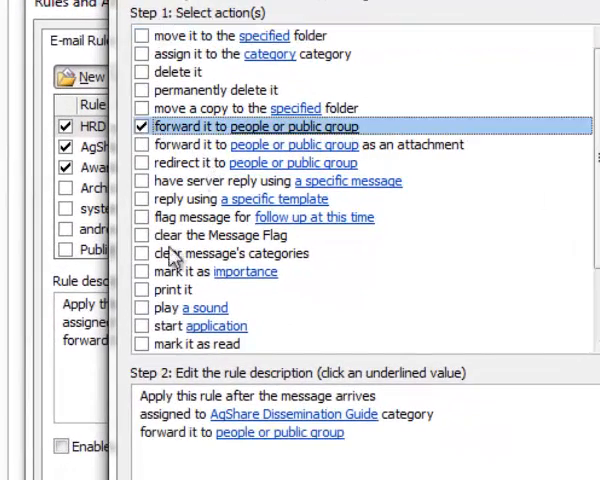
mouse_move(236, 160)
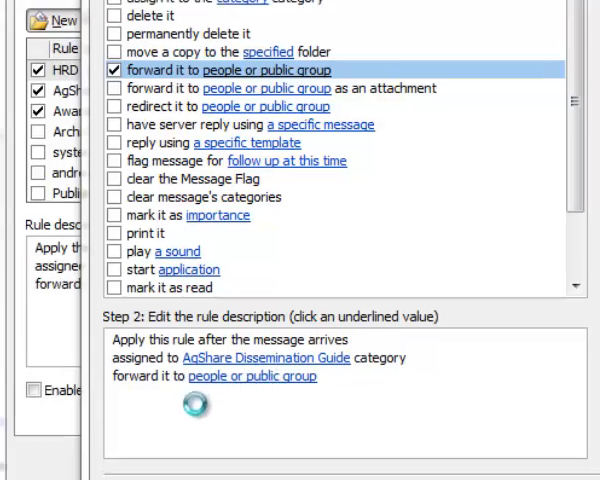
left_click(260, 376)
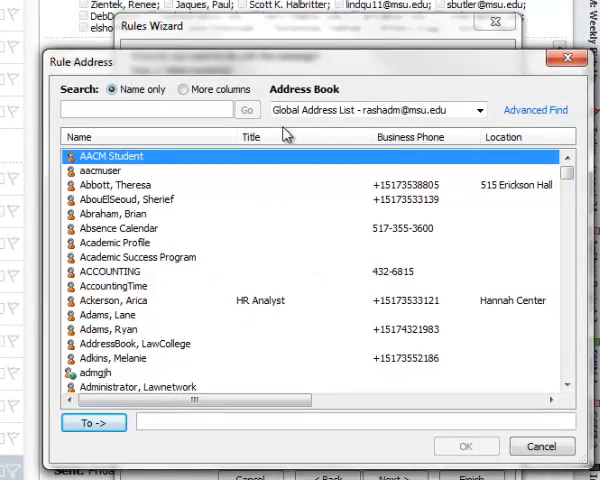
mouse_move(344, 122)
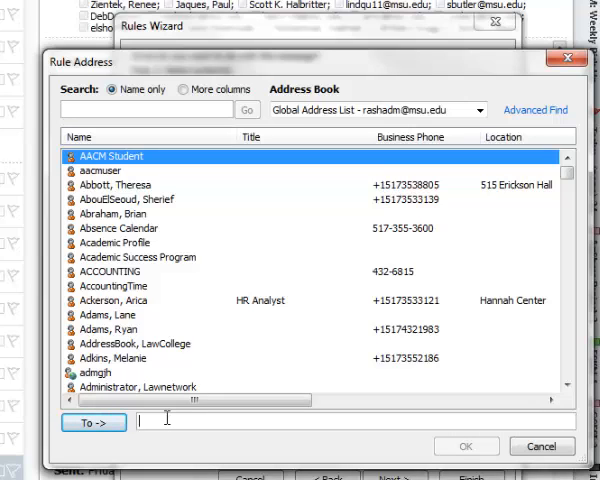
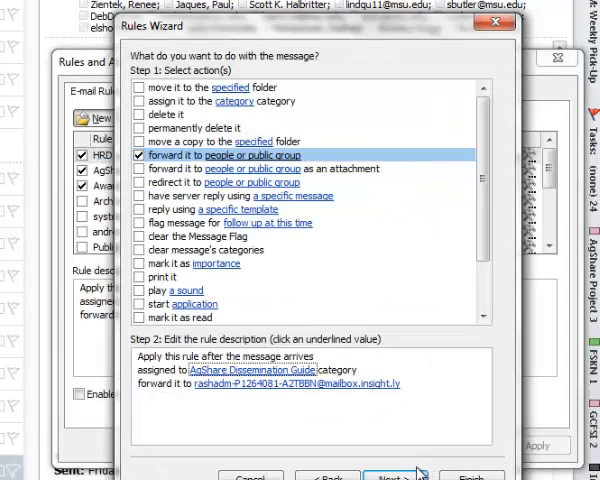
mouse_move(372, 400)
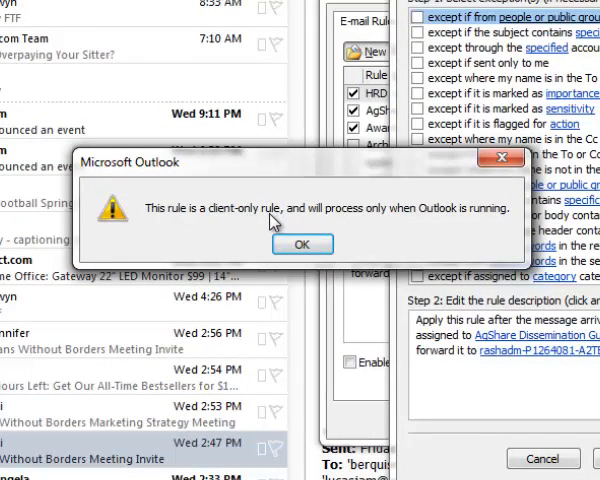
mouse_move(364, 184)
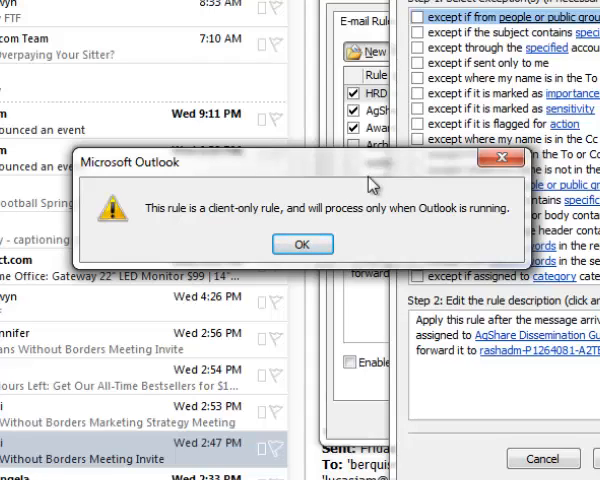
mouse_move(432, 192)
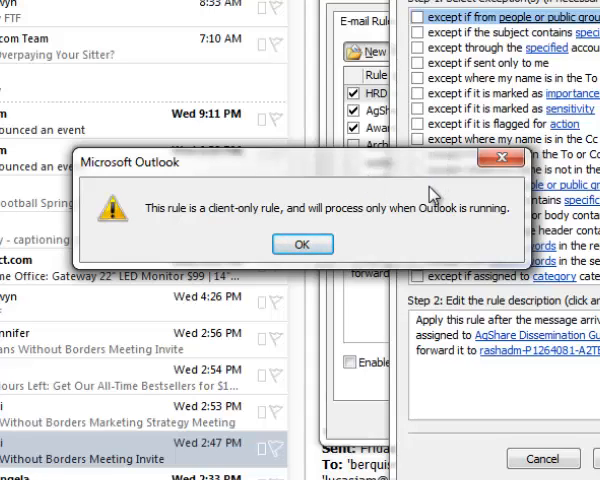
- Acknowledge the client-only warning, finish the rule and save the Rules and Alerts changes
left_click(288, 232)
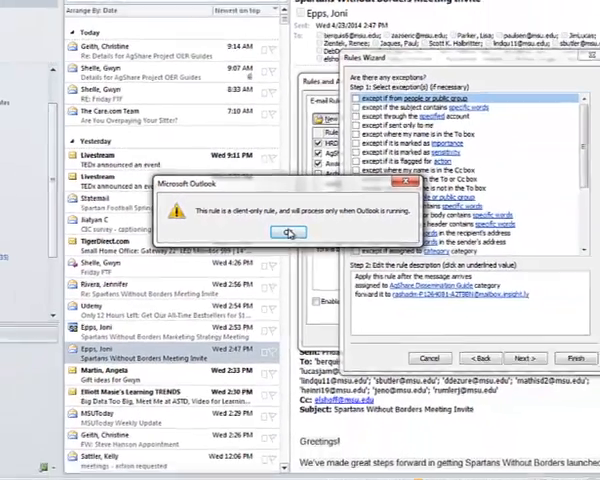
left_click(286, 232)
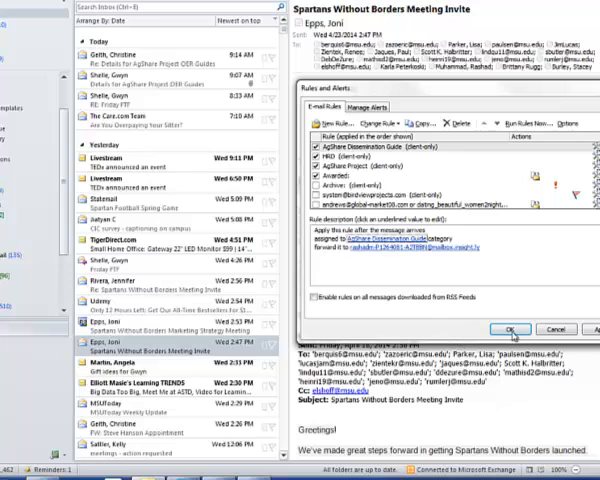
left_click(512, 328)
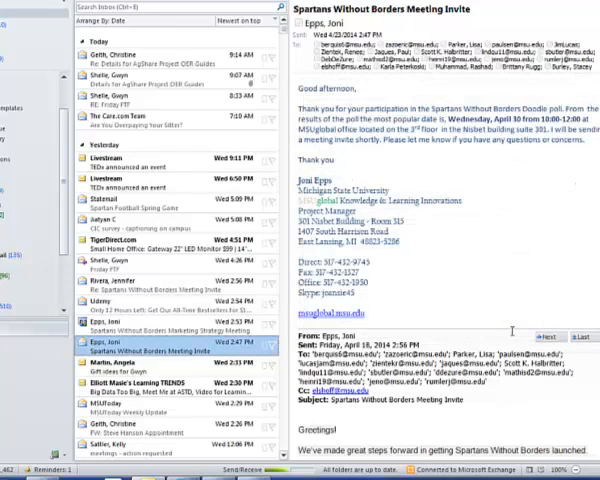
mouse_move(176, 244)
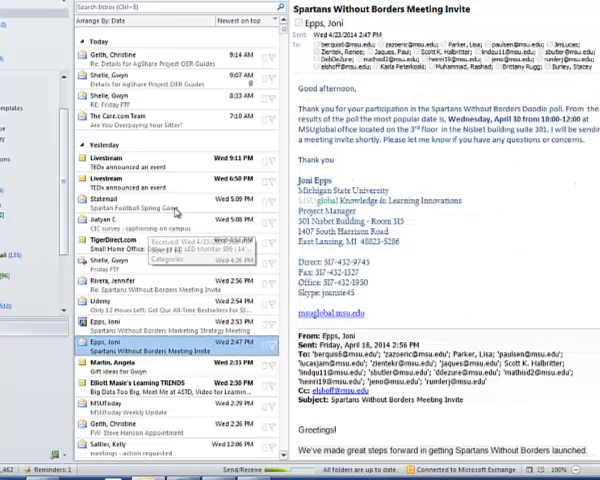
mouse_move(222, 130)
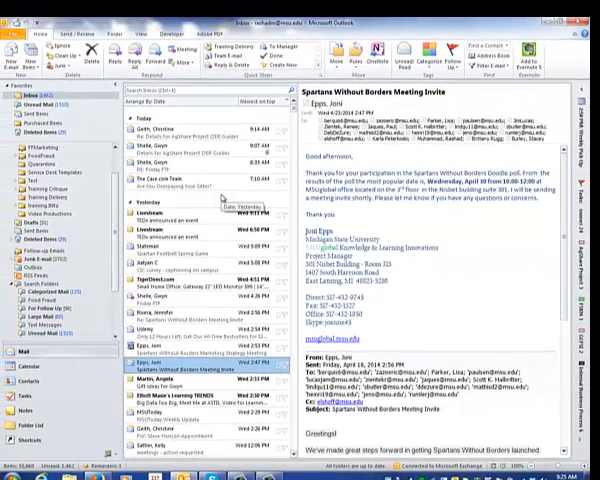
mouse_move(196, 164)
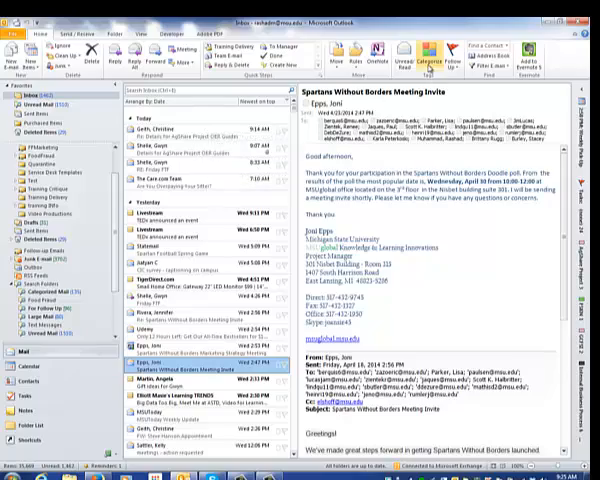
- Set the Quick Click category to AgShare Dissemination Guide via Categorize > Set Quick Click
left_click(432, 58)
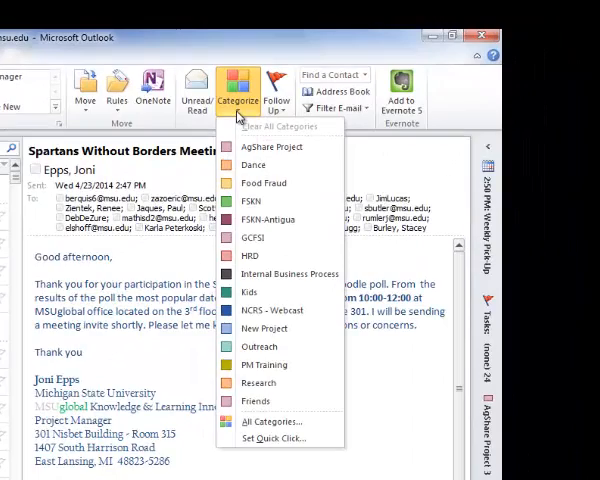
mouse_move(266, 456)
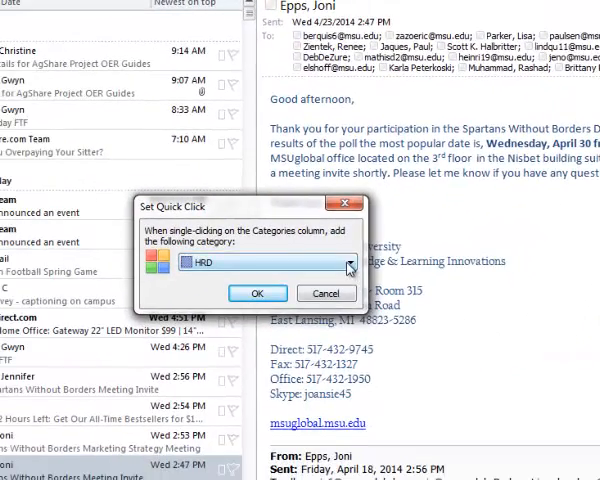
left_click(348, 264)
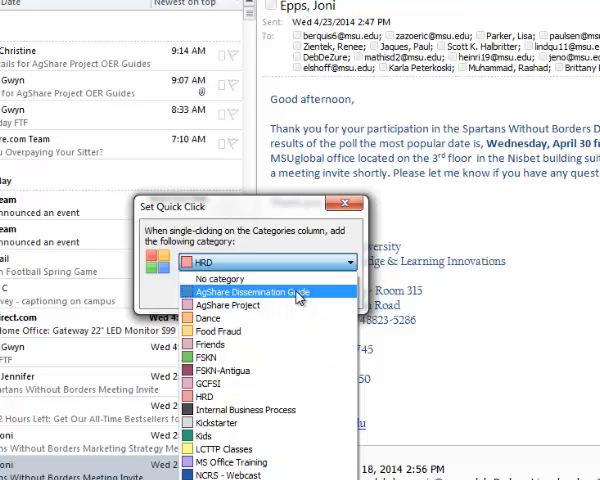
left_click(268, 292)
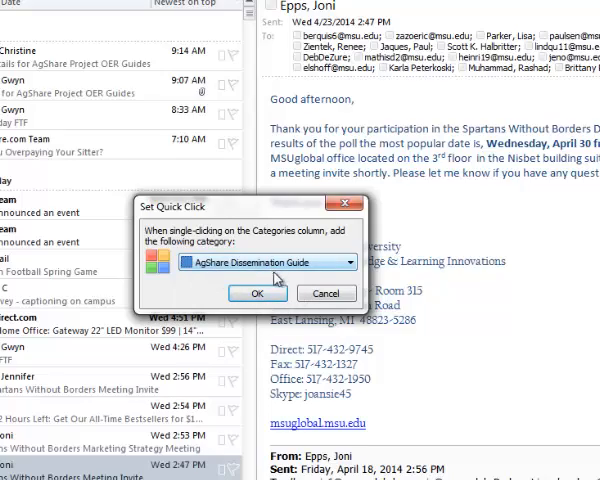
left_click(258, 292)
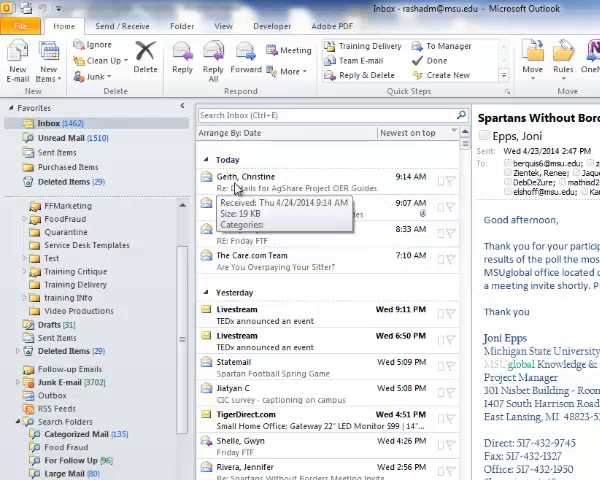
- Apply the quick-click category to the Details for AgShare Project OER Guides message
left_click(320, 196)
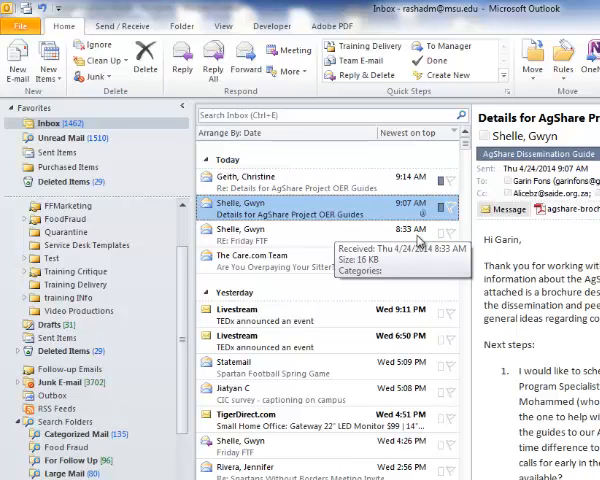
mouse_move(360, 216)
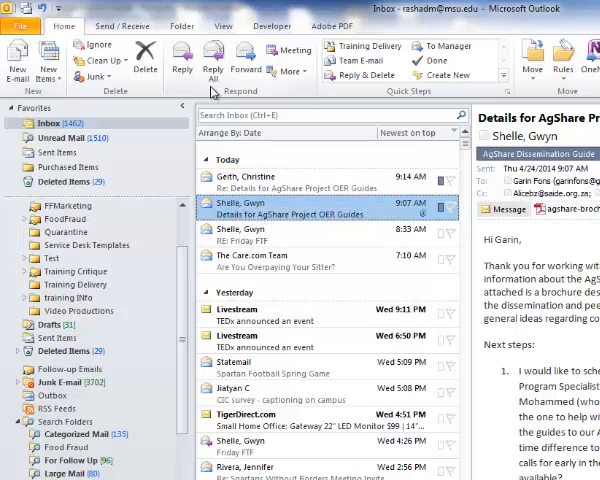
- Search the inbox for 'Agshare' to list matching messages
left_click(344, 116)
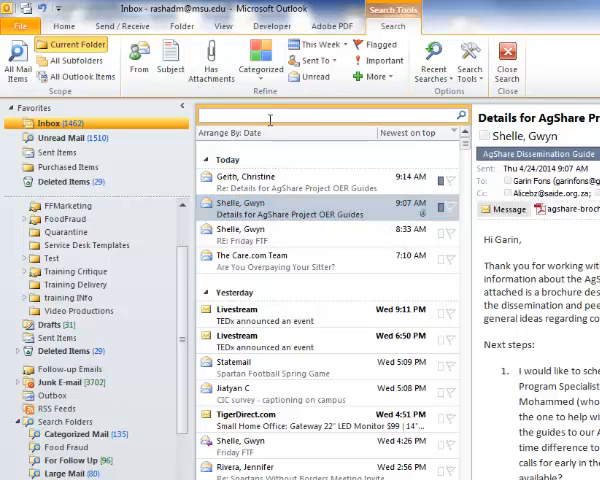
type("Agshar")
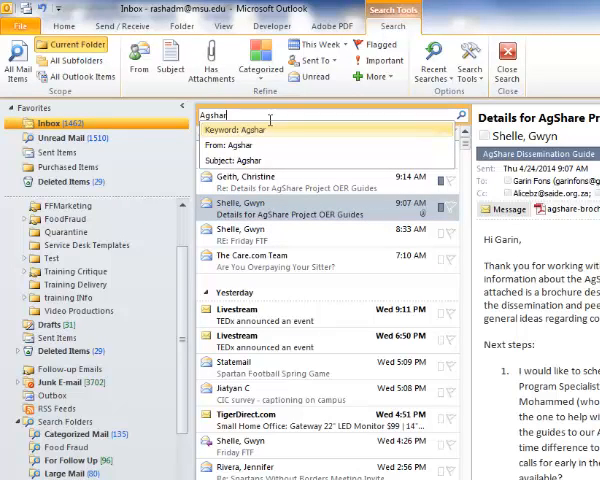
type("e")
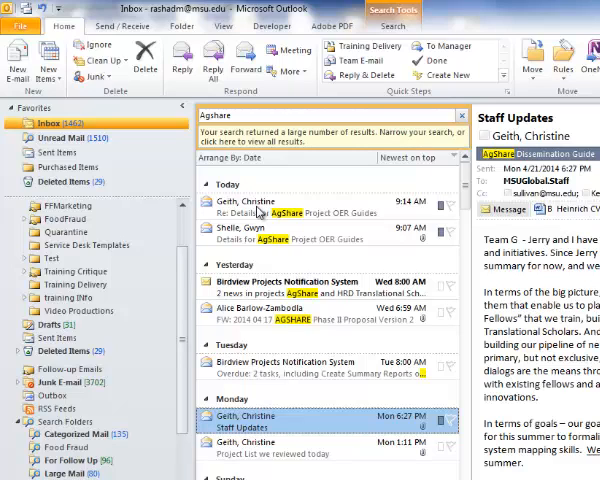
mouse_move(340, 436)
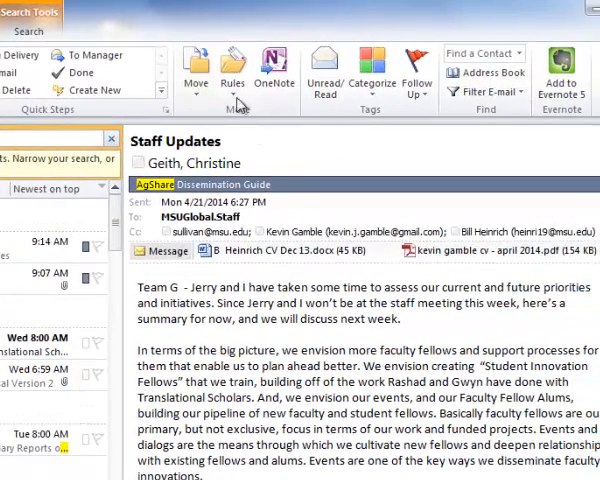
mouse_move(232, 70)
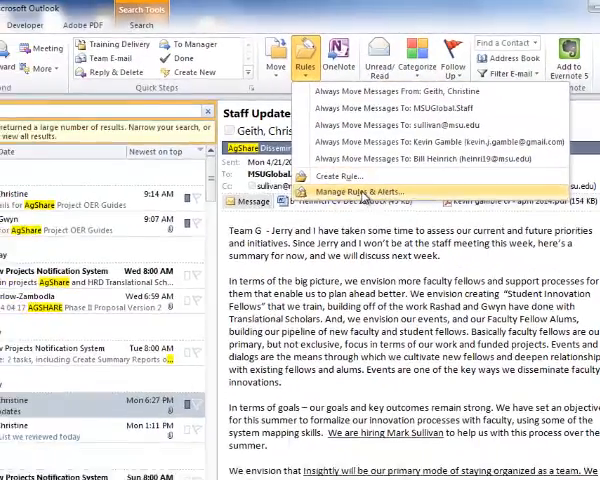
- Run the AgShare Dissemination Guide rule now over the Inbox from Manage Rules & Alerts, then close the dialogs
left_click(350, 188)
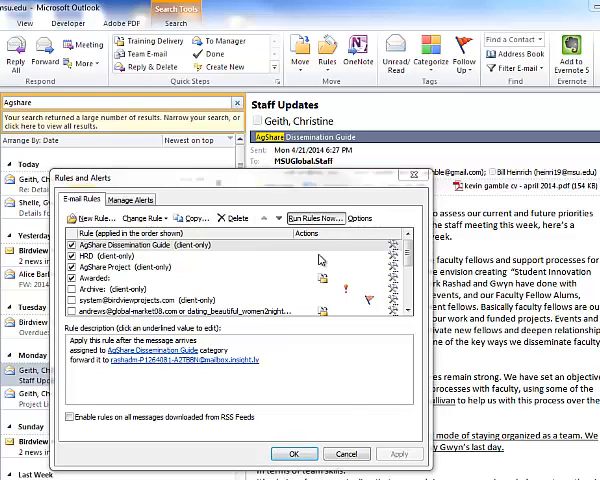
left_click(324, 218)
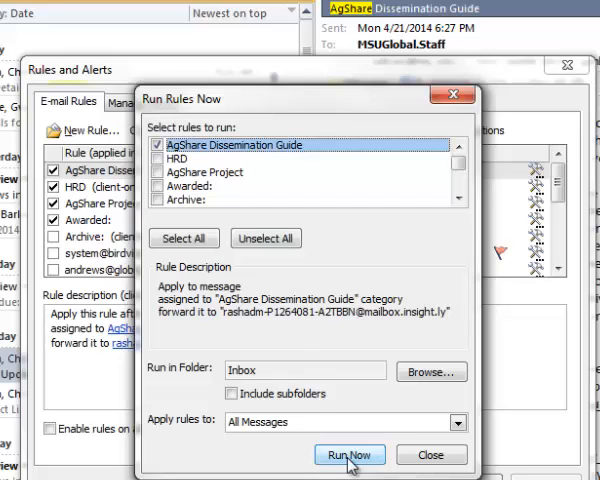
left_click(348, 454)
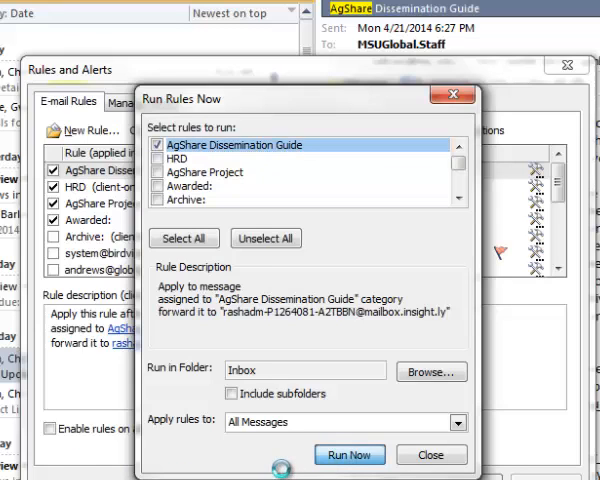
left_click(348, 456)
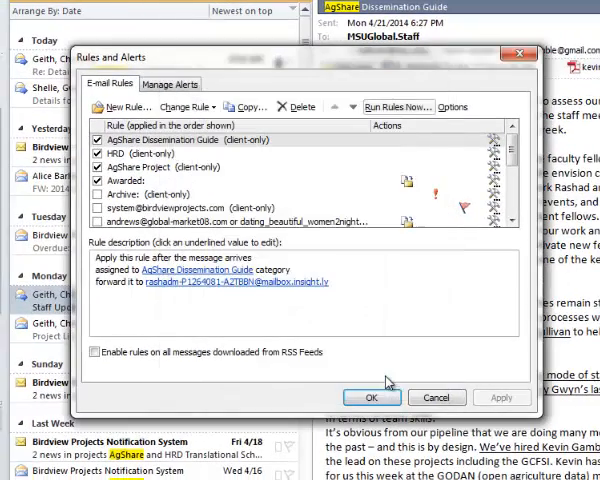
left_click(372, 396)
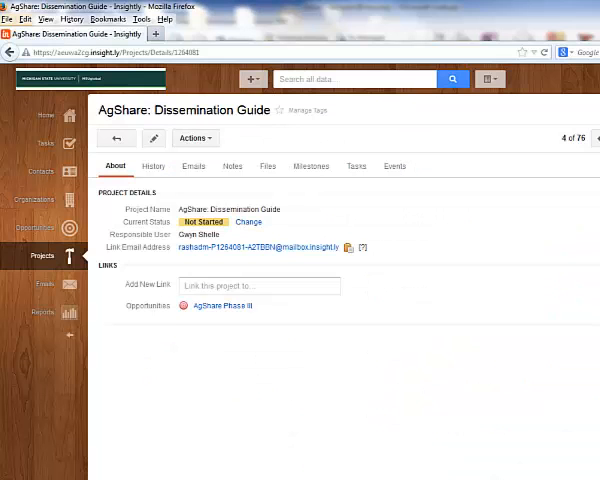
mouse_move(564, 192)
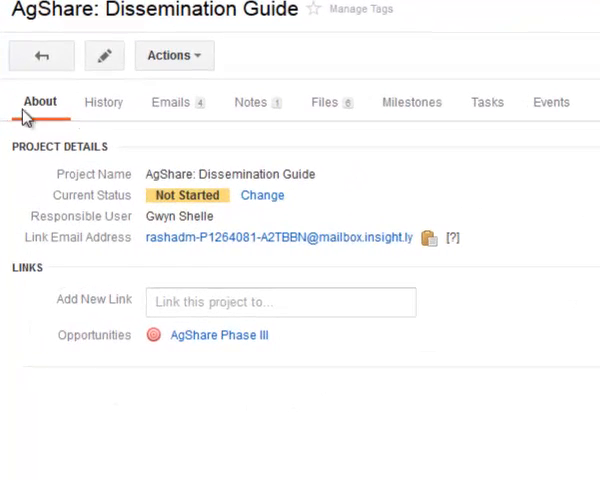
- Show the Emails list of the AgShare: Dissemination Guide project with the forwarded messages
left_click(170, 102)
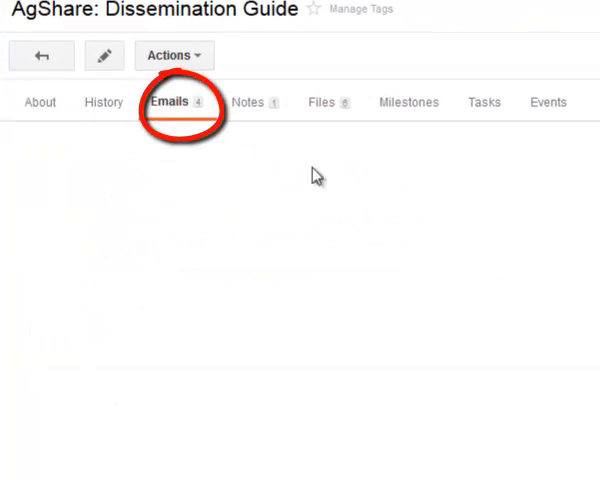
left_click(174, 100)
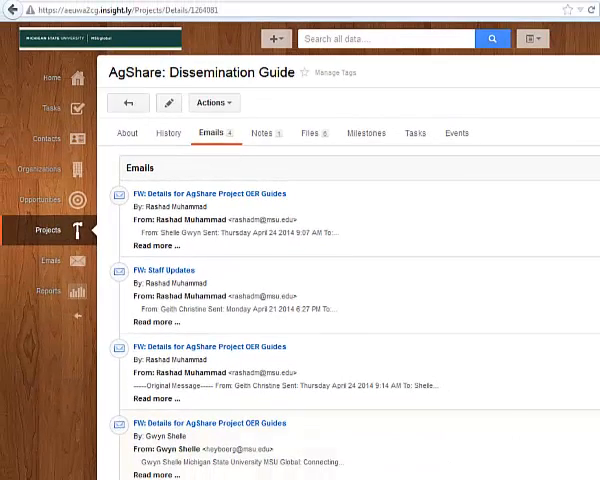
mouse_move(196, 156)
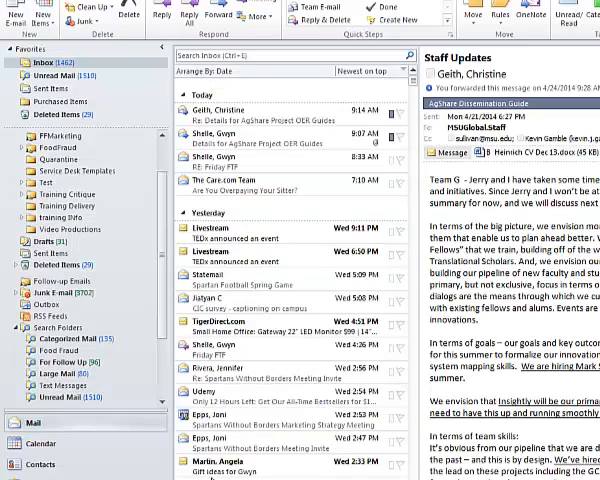
mouse_move(392, 136)
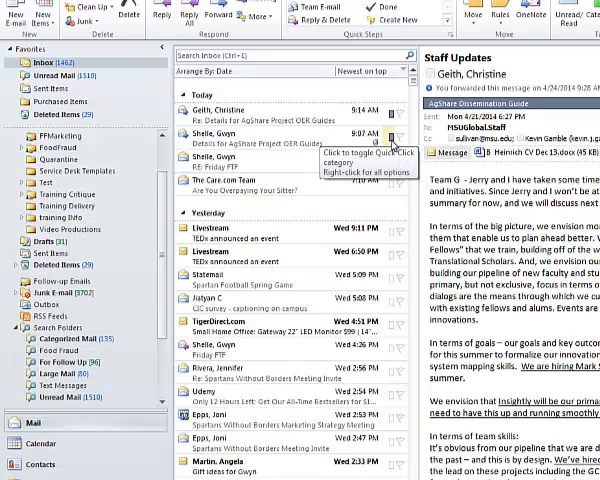